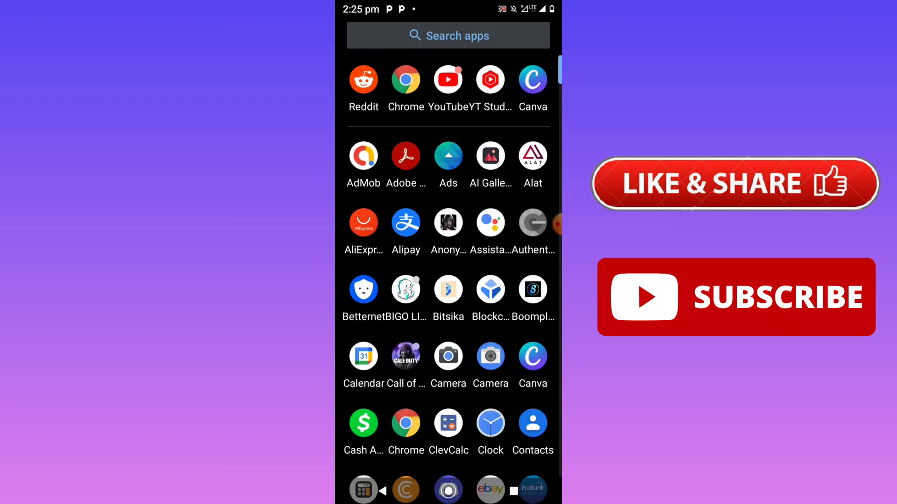
Launch Reddit from the top row of the app drawer.
click(363, 79)
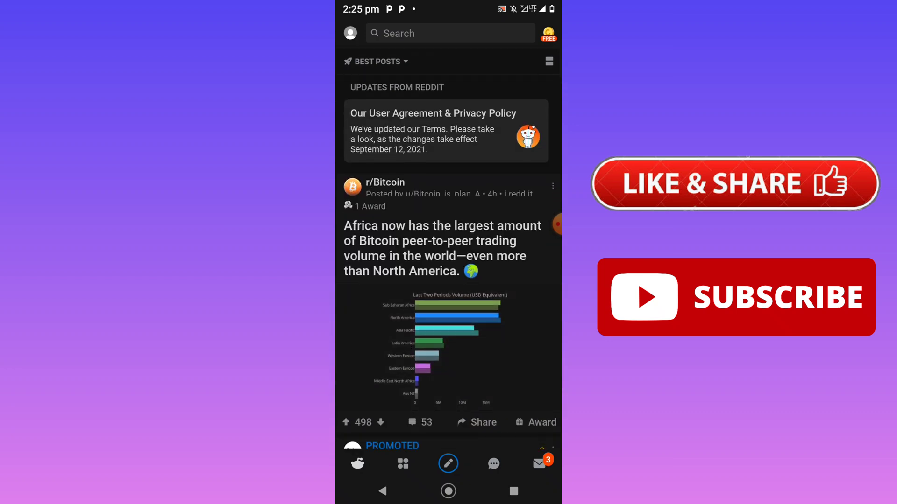
Scroll the home feed down to the r/funnyvideos 'disappointment' video post.
scroll(down, 3)
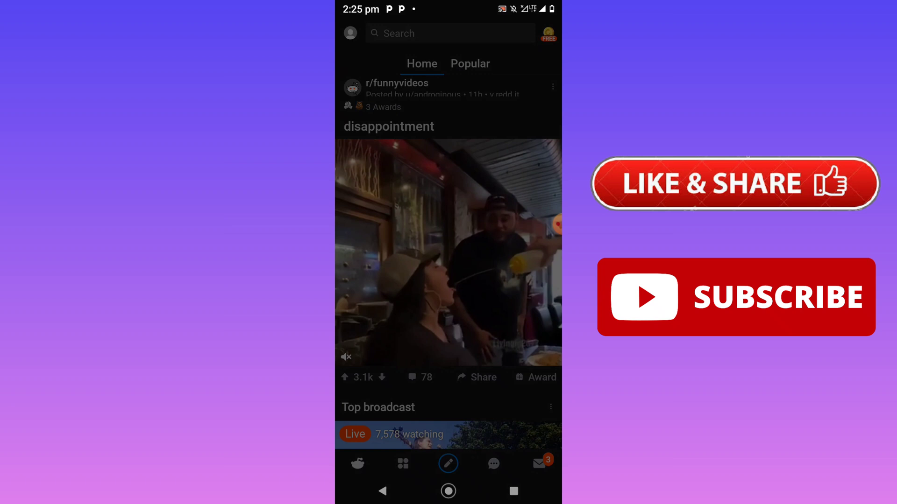
Copy the 'disappointment' post's link from its share sheet.
click(476, 377)
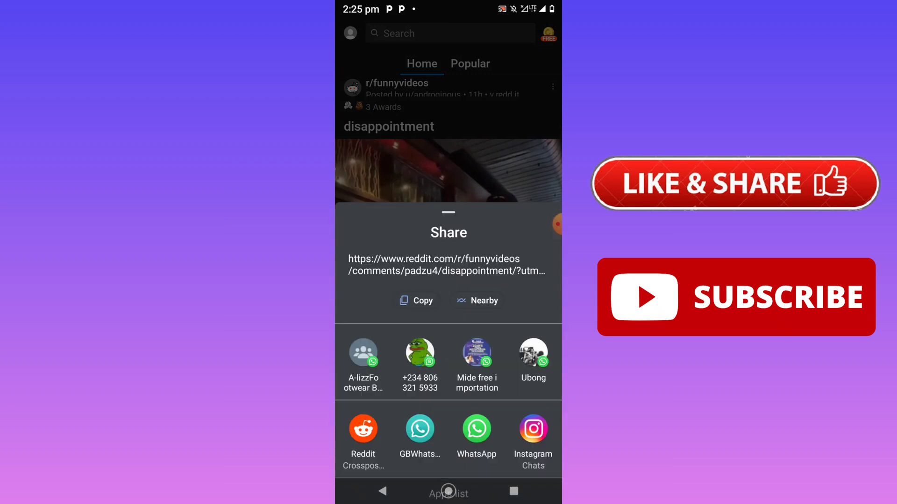
click(416, 300)
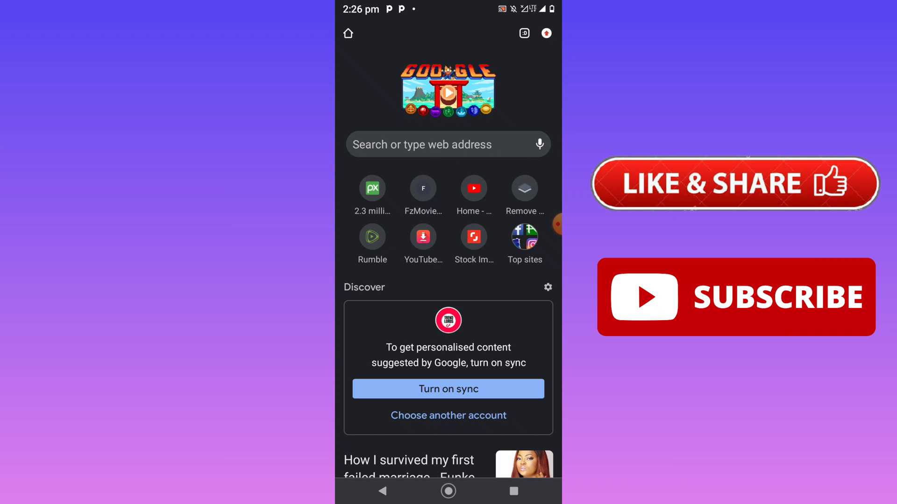
Go to redditsave.com in Chrome's address bar.
click(434, 144)
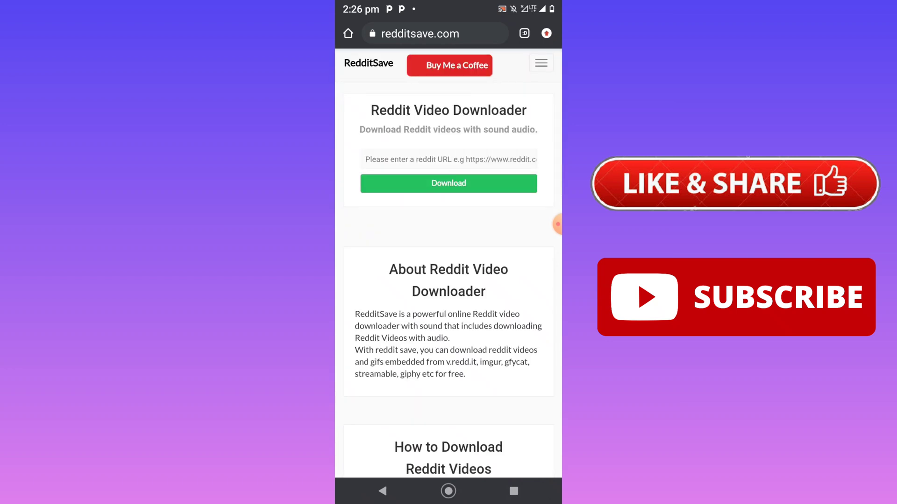
Paste the copied post link into RedditSave and download the HD video.
click(448, 160)
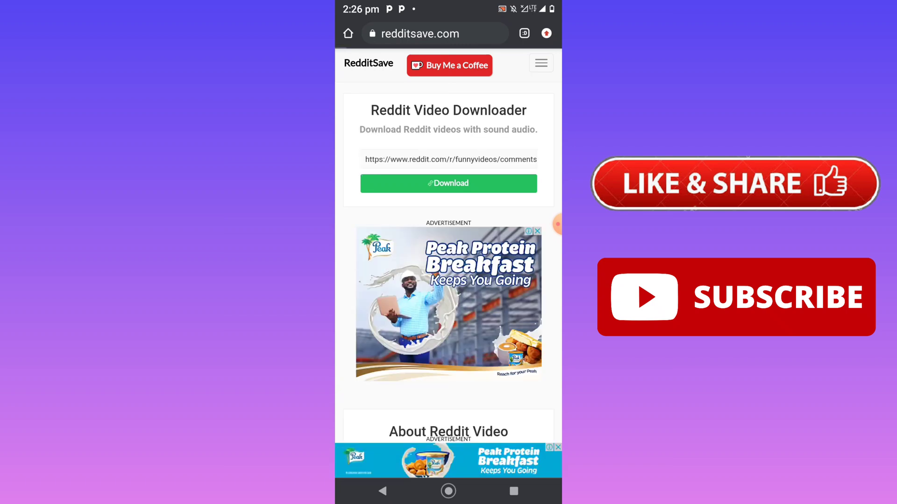
click(448, 183)
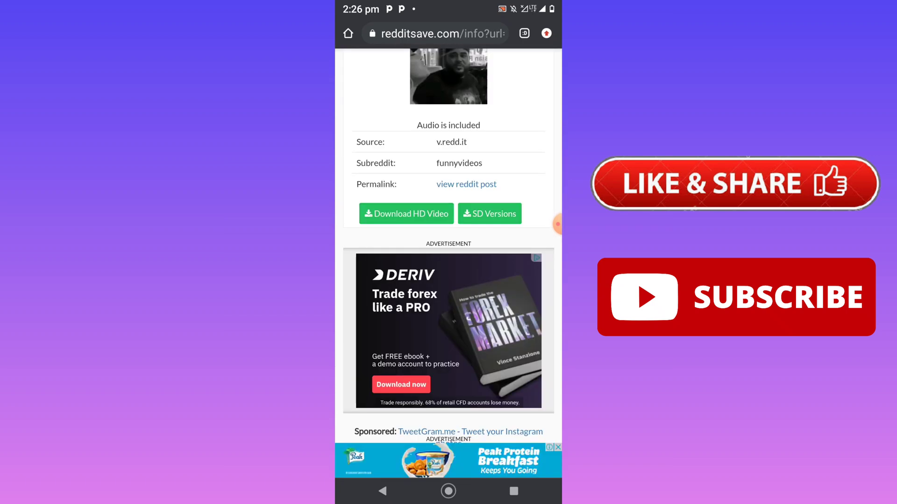
click(406, 214)
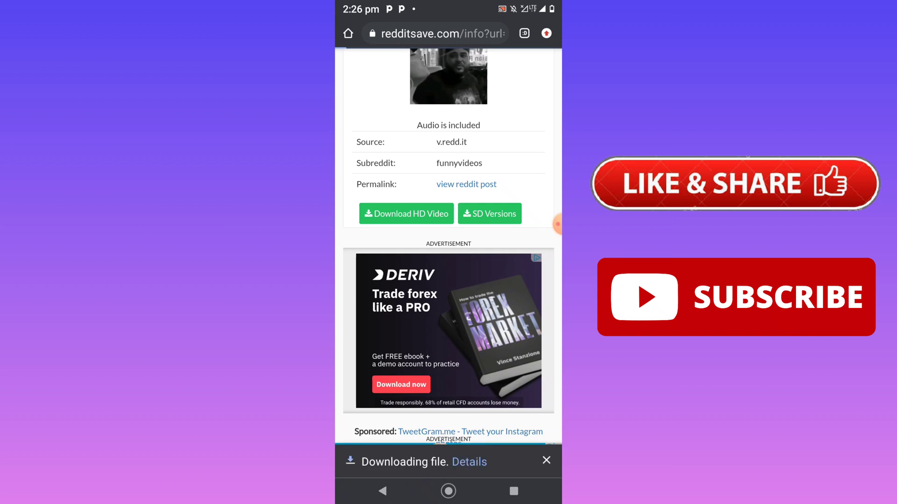